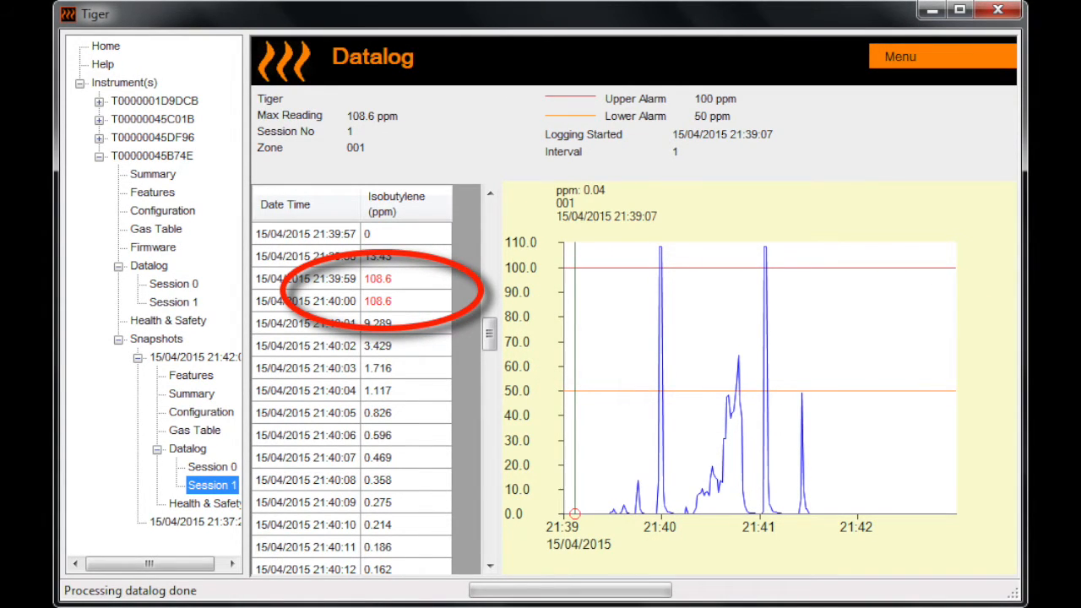
# Step: Set the gas's high alarm level to 30 ppm in the gas table and send the configuration to the instrument
pyautogui.click(156, 228)
pyautogui.write('2')
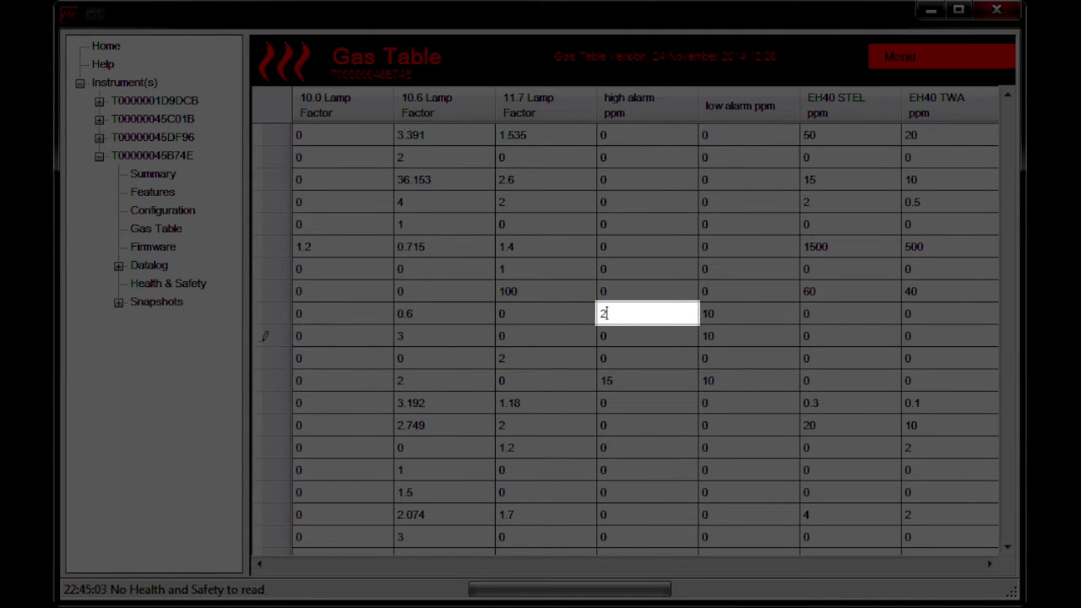
pyautogui.write('30')
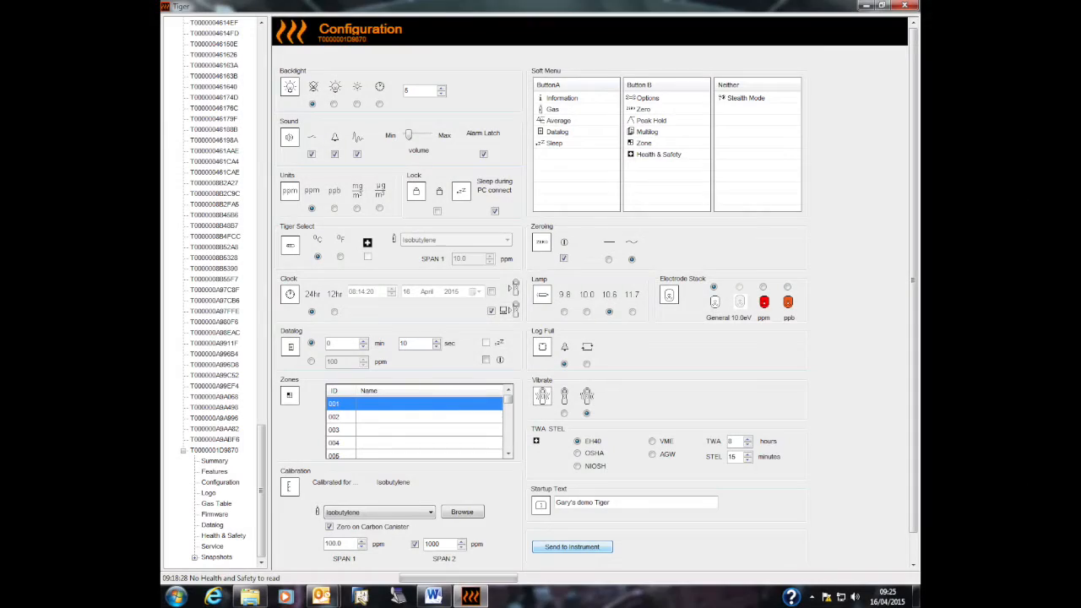
pyautogui.click(570, 547)
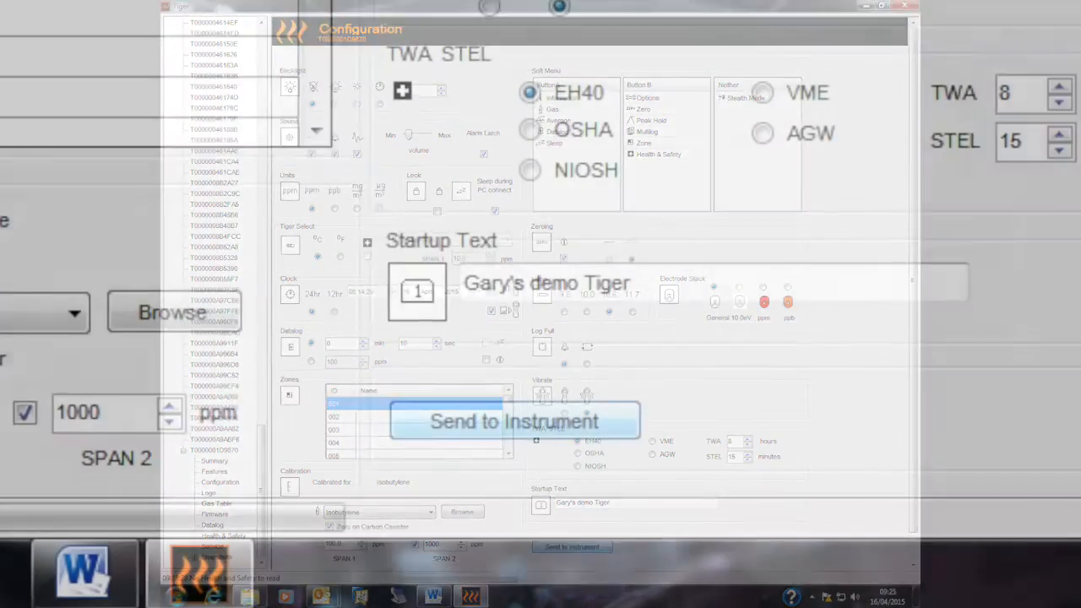